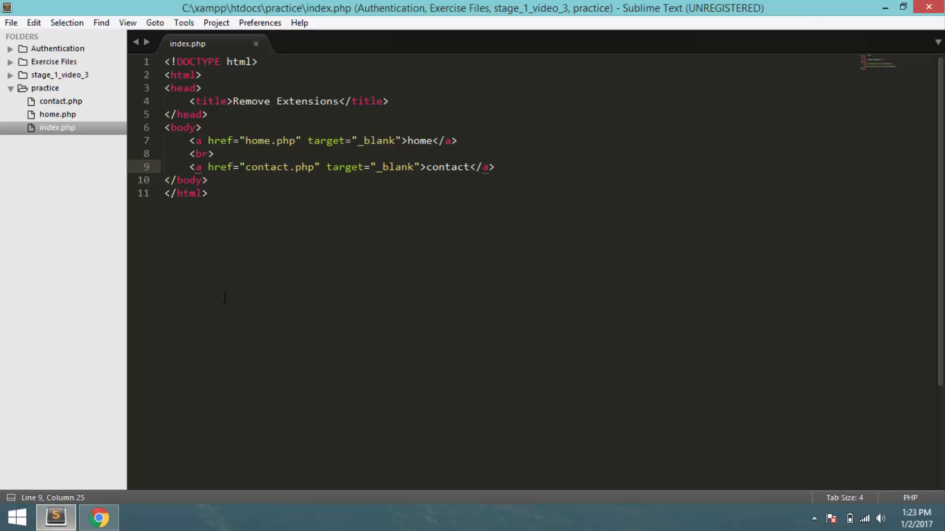
# - Remove '.php' from the home and contact href values in index.php and save
pyautogui.click(295, 140)
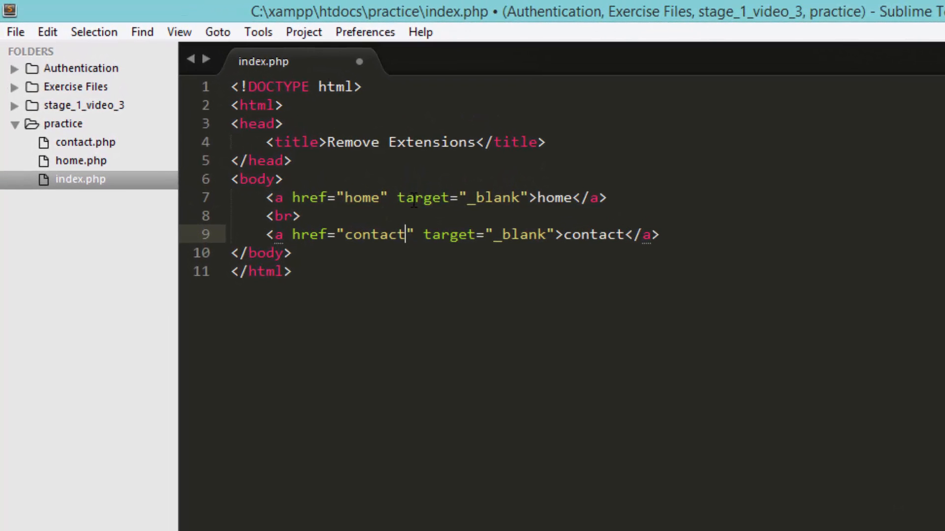
pyautogui.press('ctrl+s')
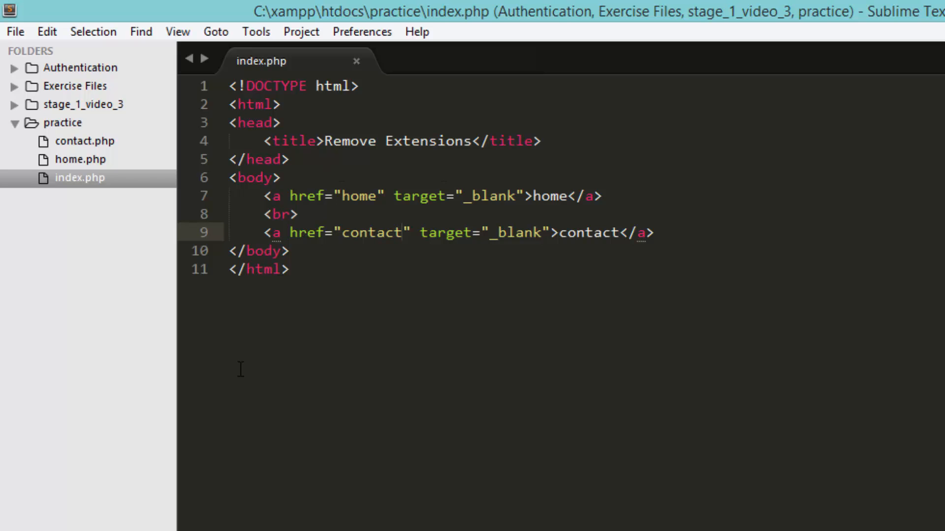
# - Add a new file to the practice folder and save it as .htaccess
pyautogui.rightClick(62, 123)
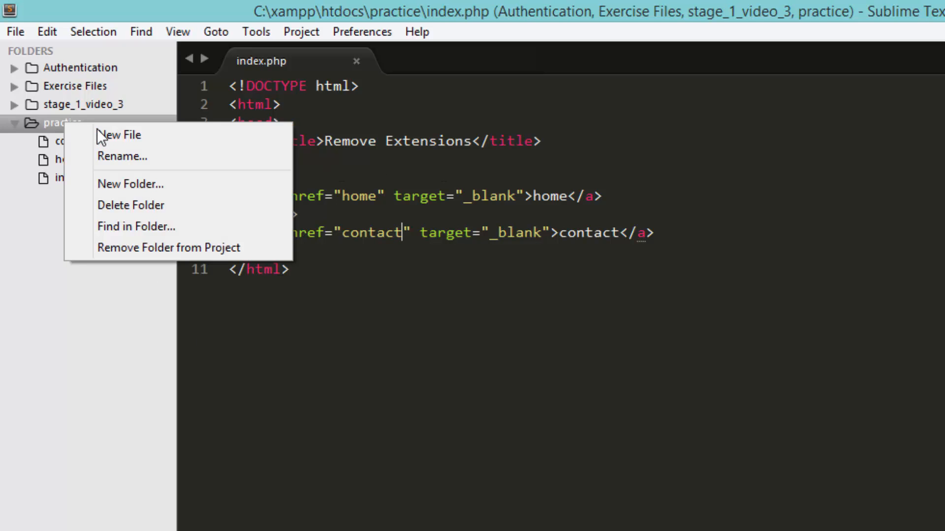
pyautogui.click(119, 134)
pyautogui.write('.htacces')
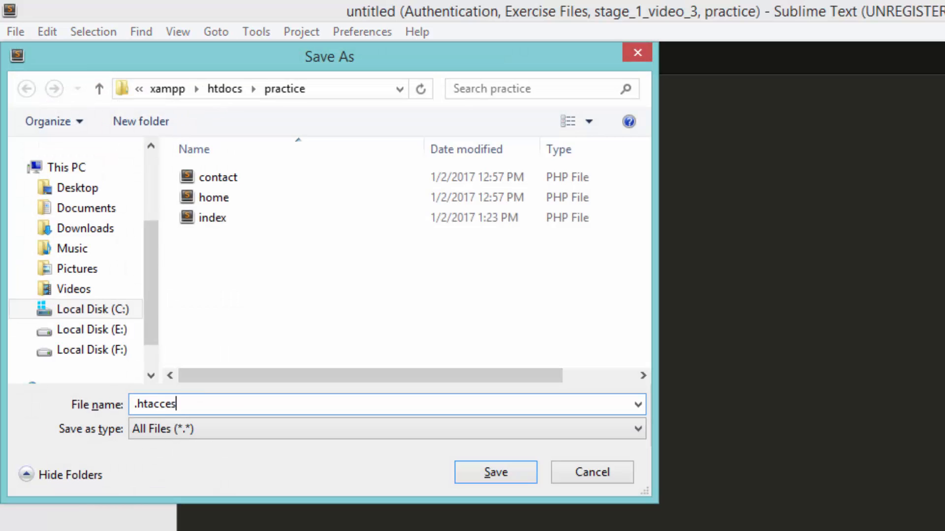
pyautogui.click(495, 471)
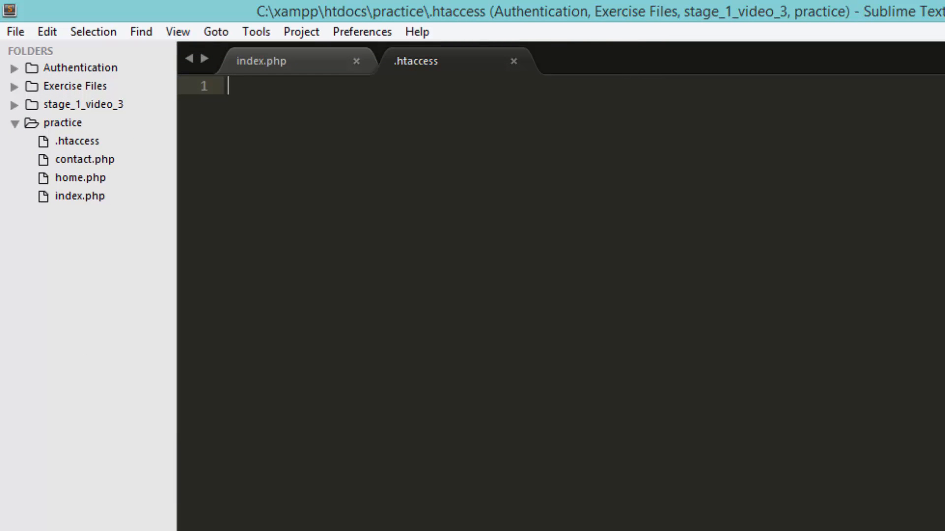
# - Write 'RewriteEngine on' on the first line of .htaccess and begin the next directive
pyautogui.write('Rewr')
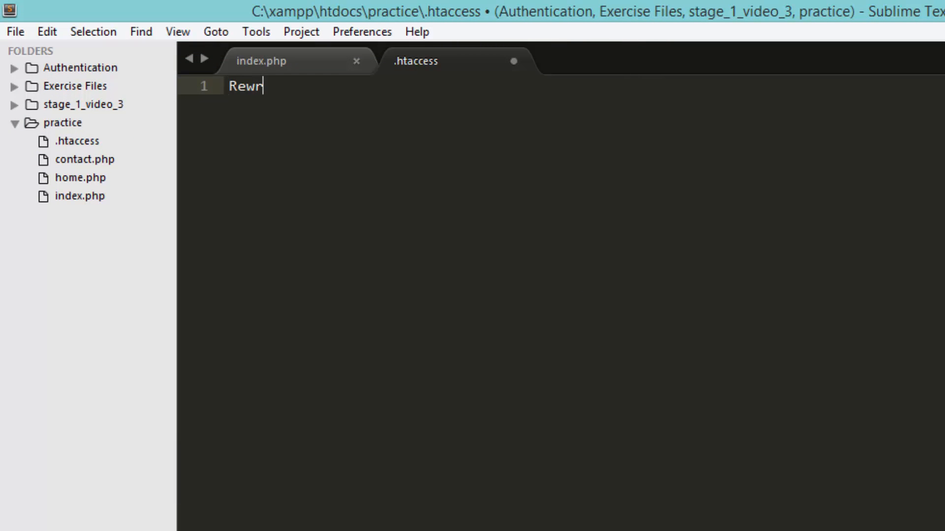
pyautogui.write('iteEnfine on')
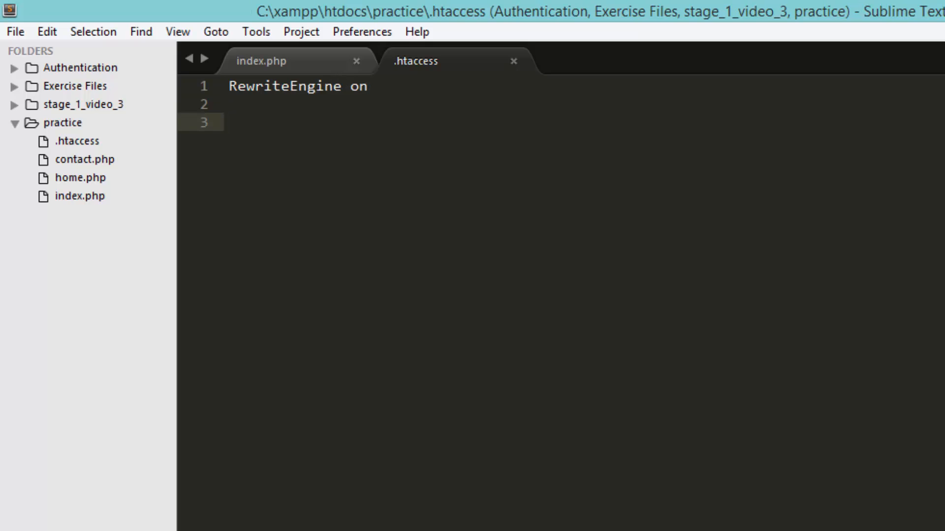
pyautogui.write('rewrite')
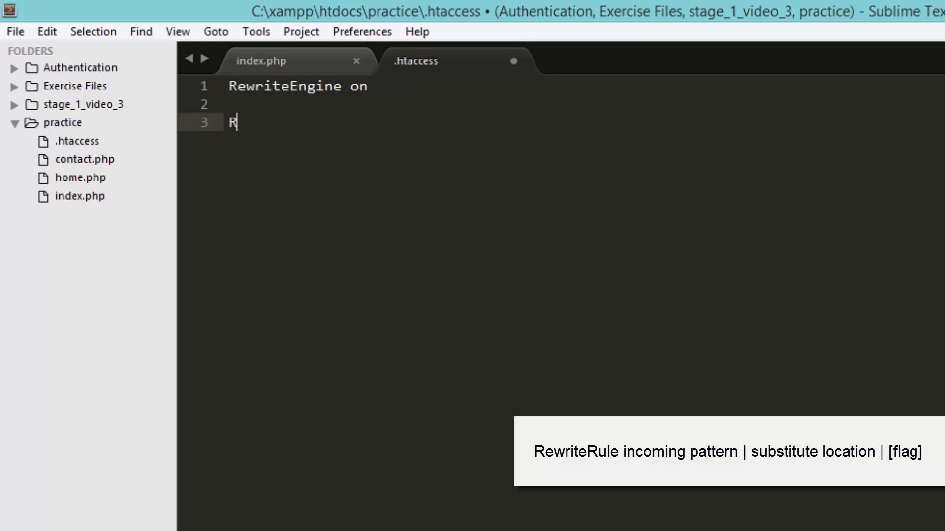
# - Type 'RewriteRule ^' on line three of .htaccess
pyautogui.write('ewrite')
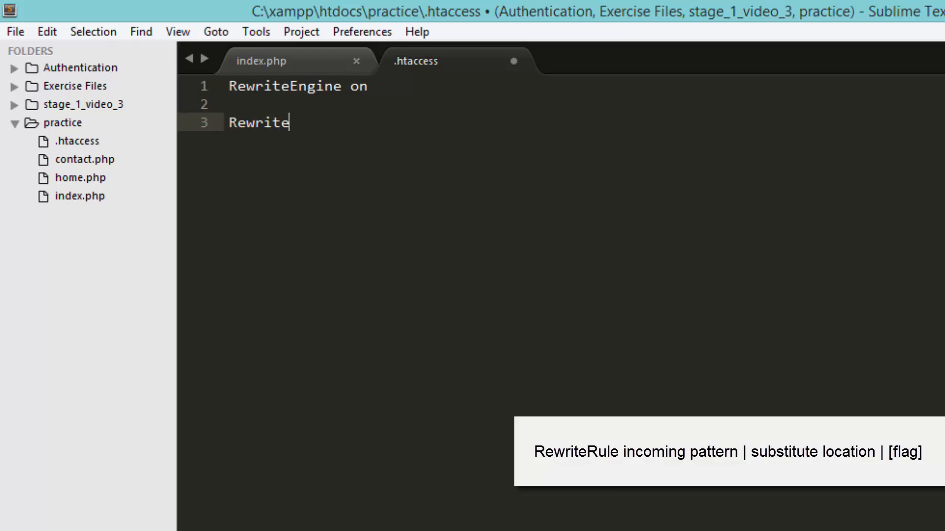
pyautogui.write('Rule')
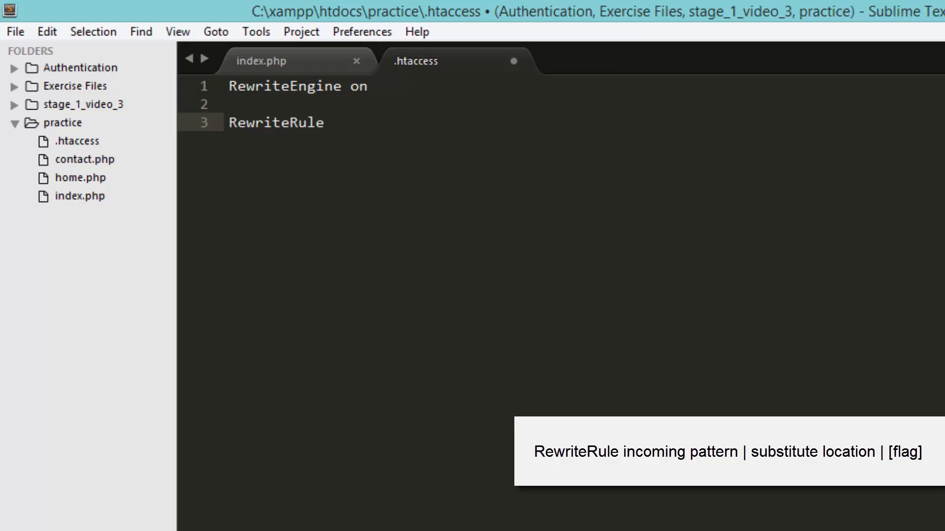
pyautogui.write('^')
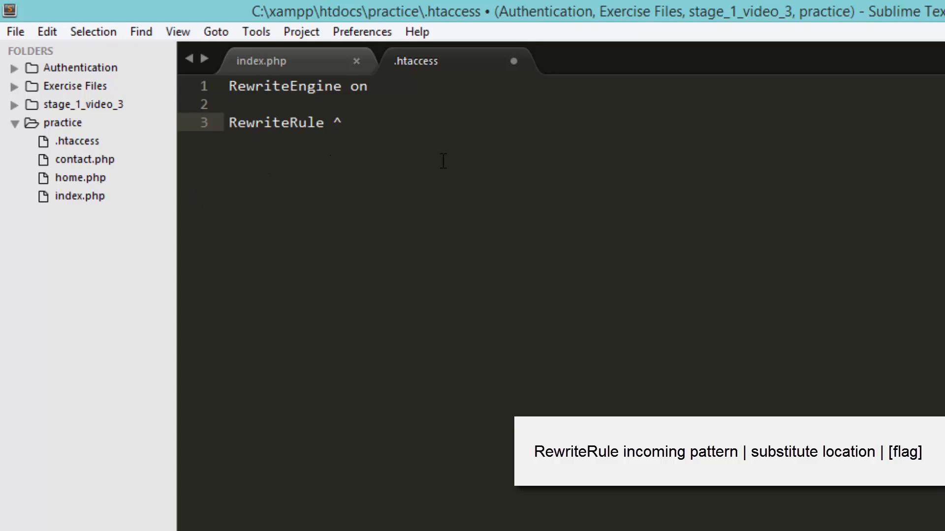
# - Complete the rule pattern as '^(home|contact)$'
pyautogui.write('()')
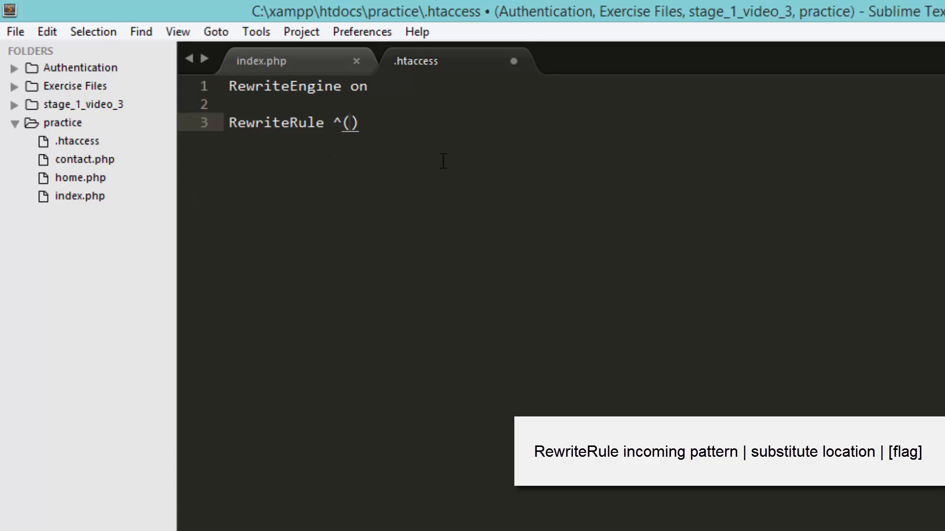
pyautogui.write('ho')
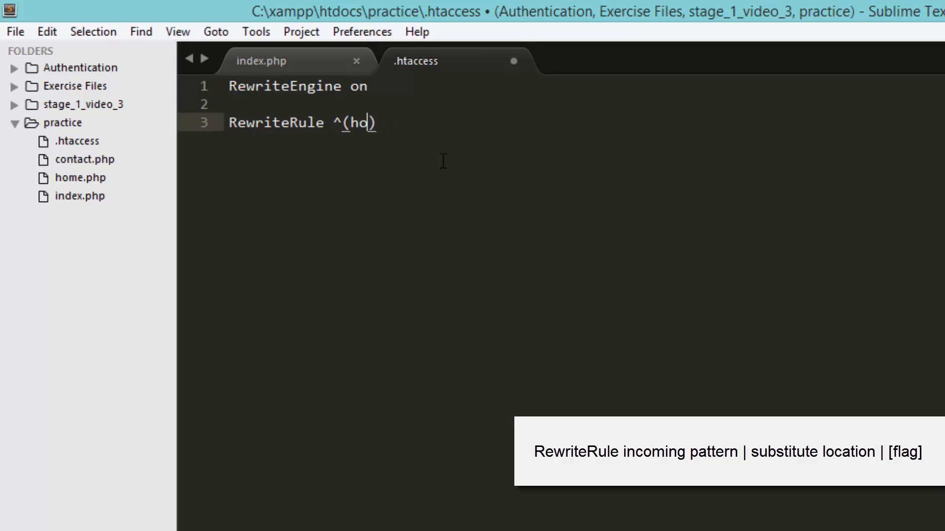
pyautogui.write('me|')
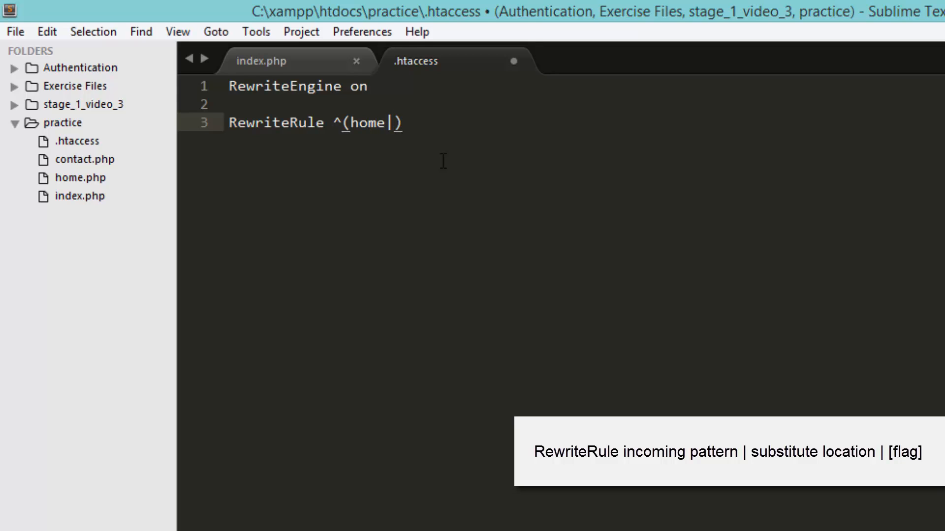
pyautogui.write('contact')
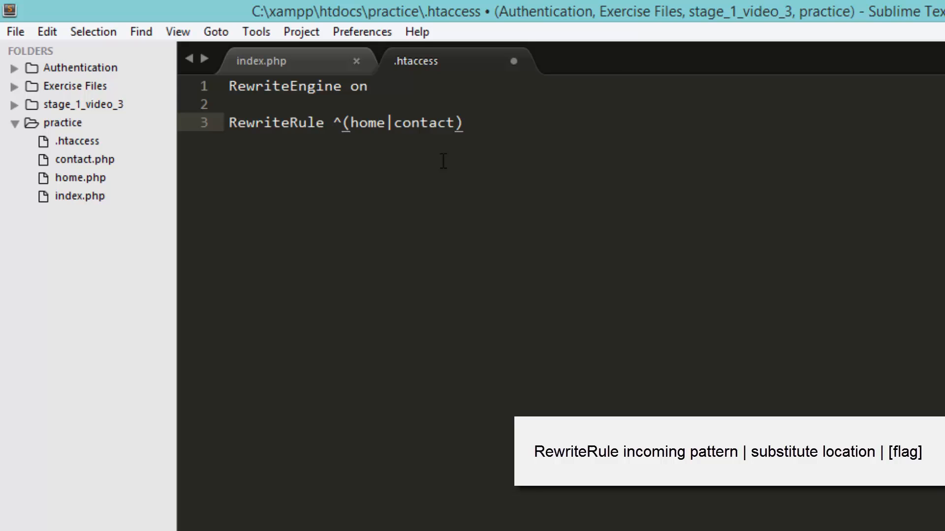
pyautogui.write('$')
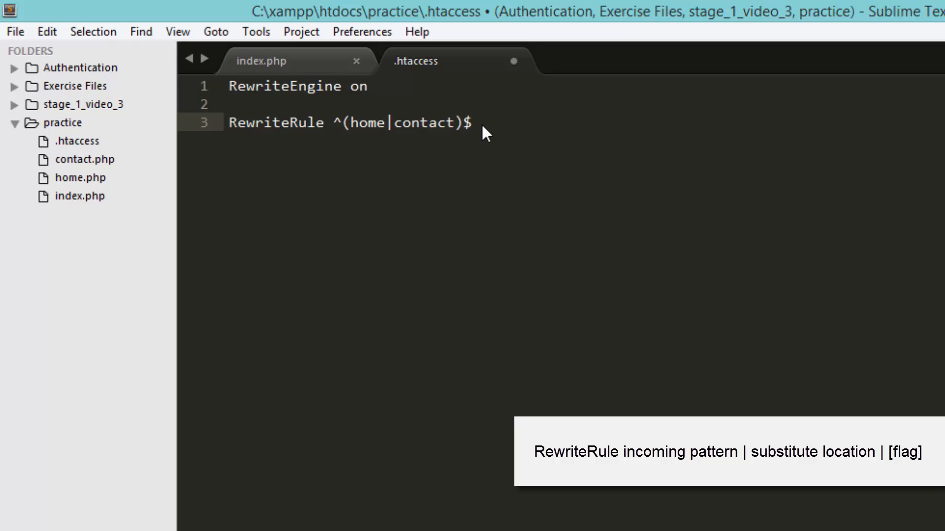
# - Append the '$1.php [NC,L]' target and flags to the rule and save .htaccess
pyautogui.write('$')
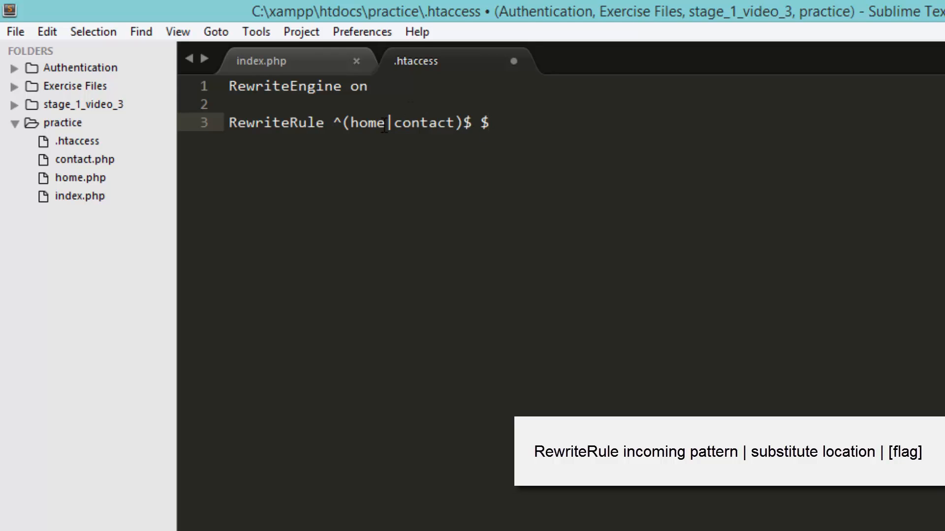
pyautogui.doubleClick(367, 123)
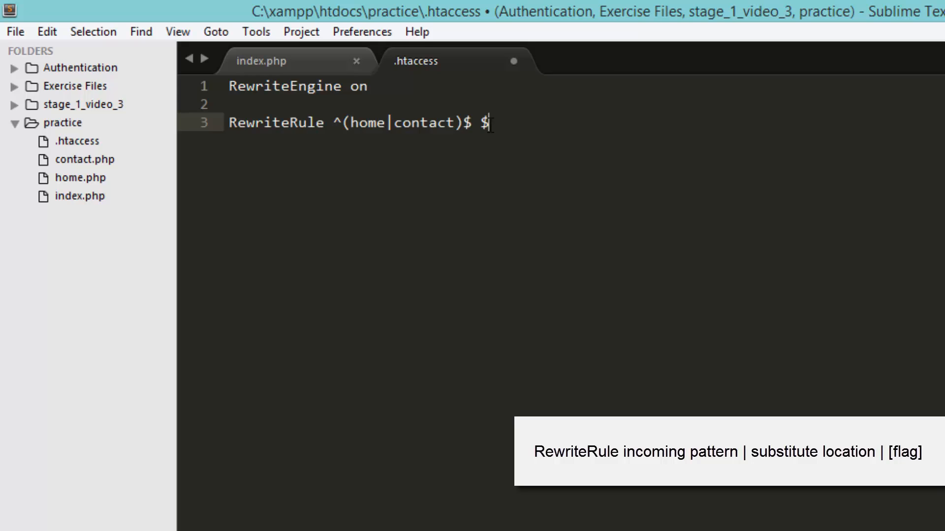
pyautogui.write('1.php')
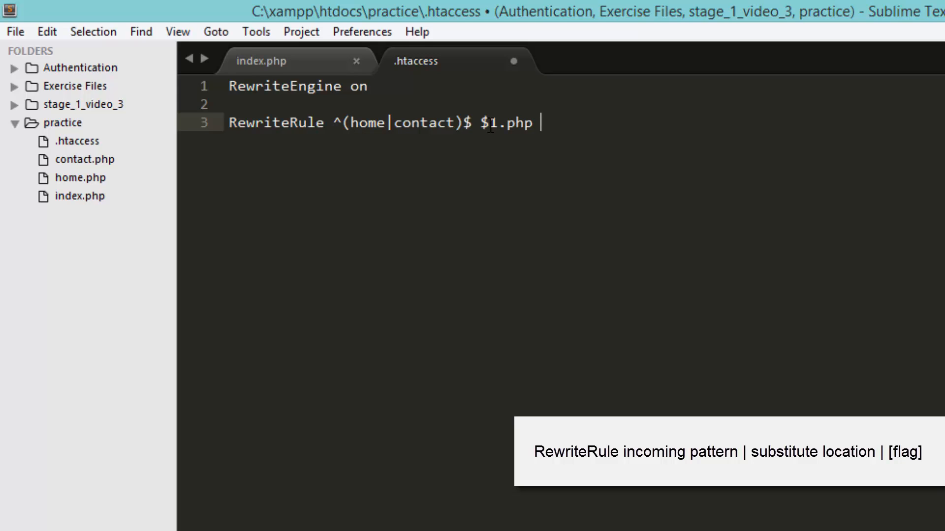
pyautogui.write('[]')
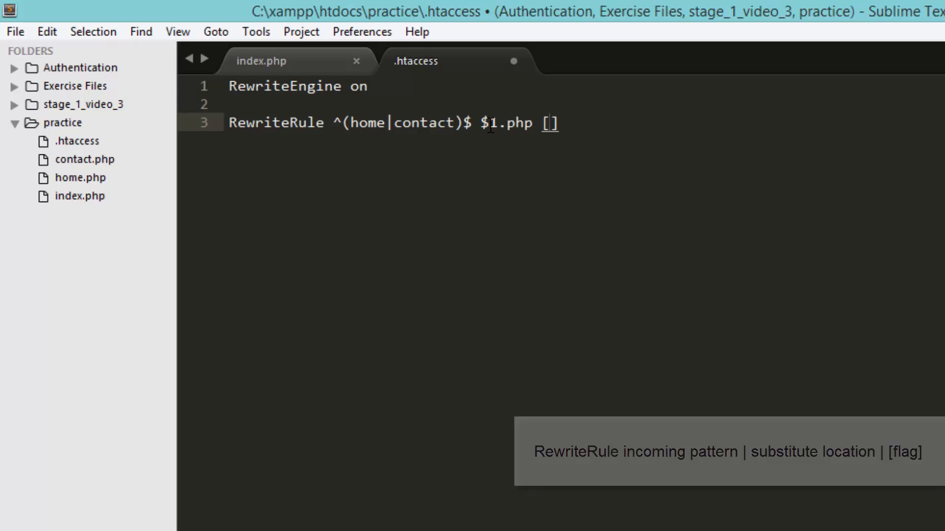
pyautogui.write('NC,L')
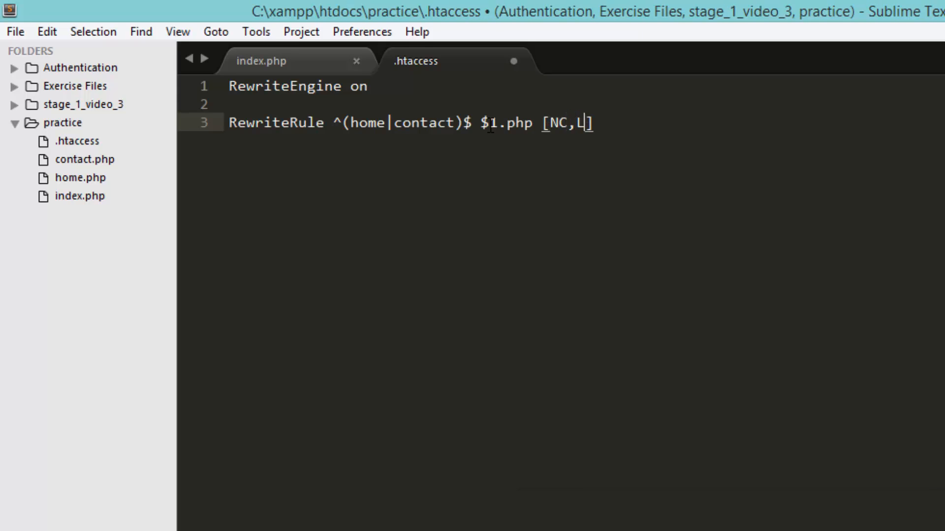
pyautogui.press('ctrl+s')
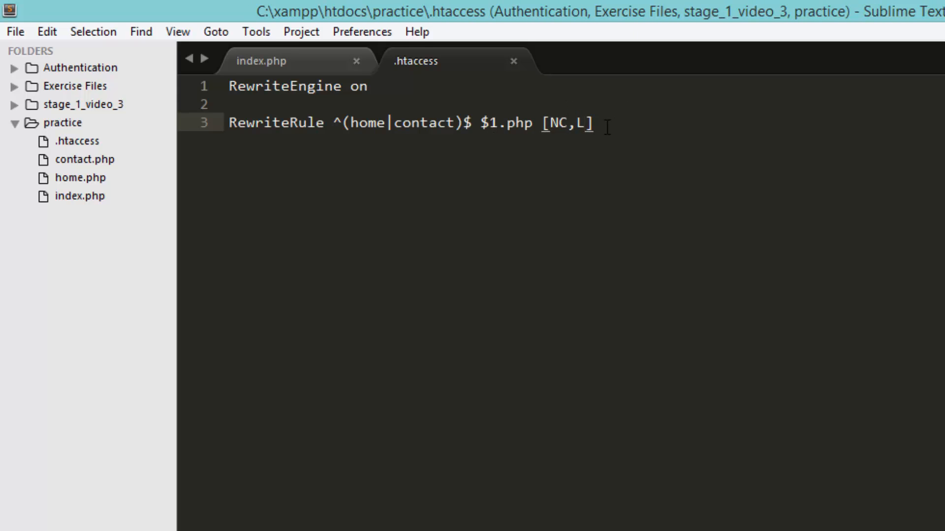
pyautogui.click(324, 122)
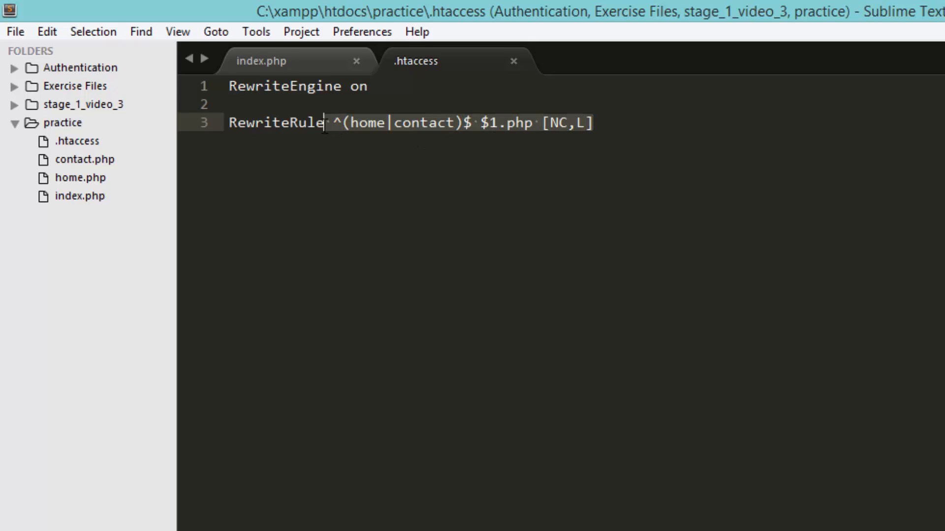